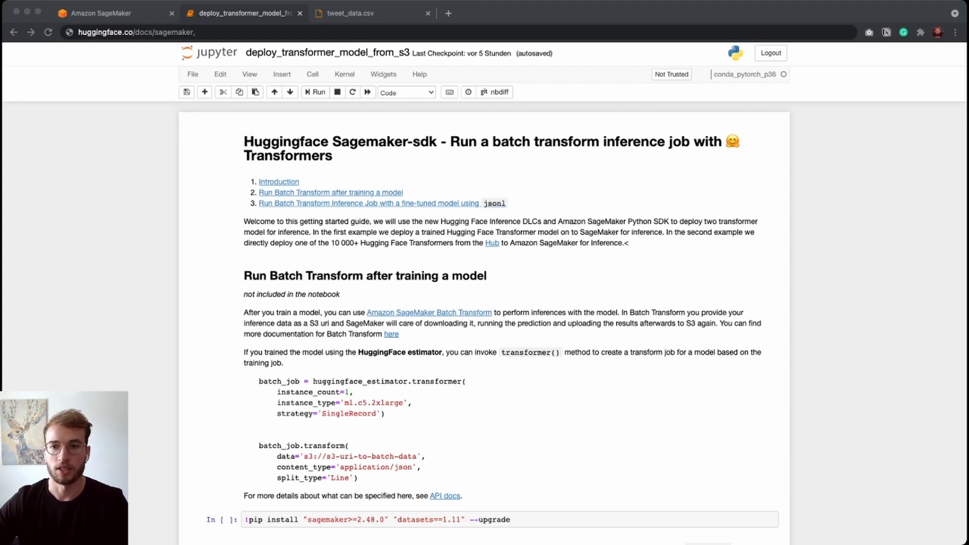
# Step: Inspect the raw tweet data file, then return to the batch transform notebook
pyautogui.scroll(-3)
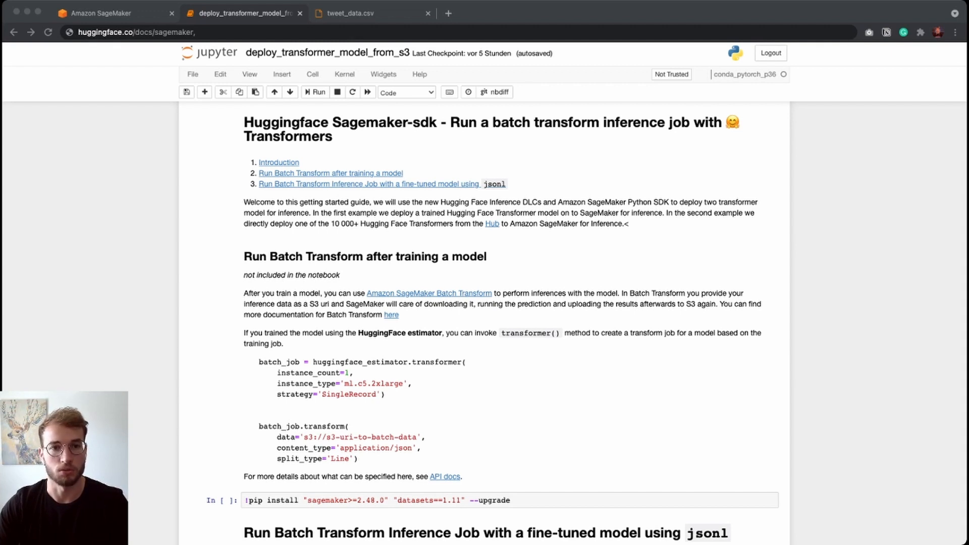
pyautogui.scroll(-3)
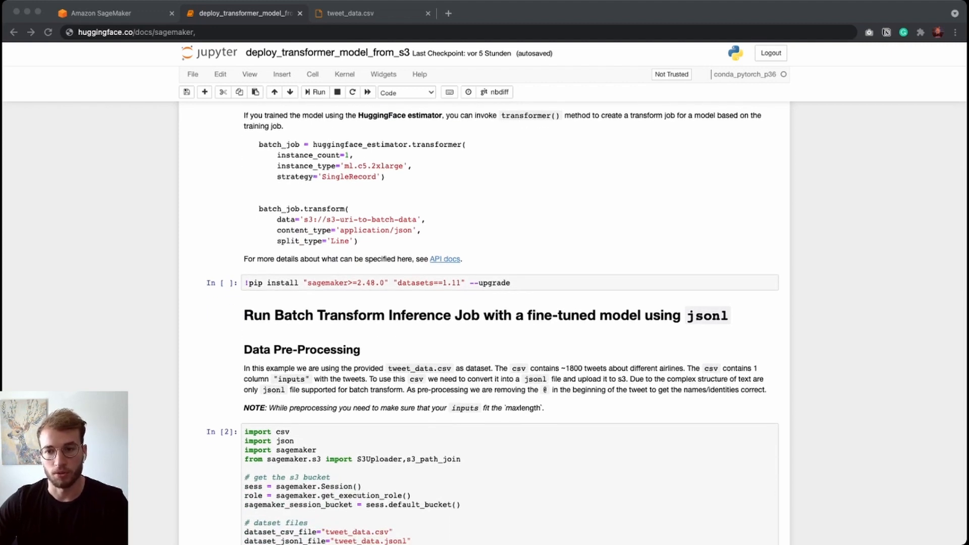
pyautogui.scroll(-3)
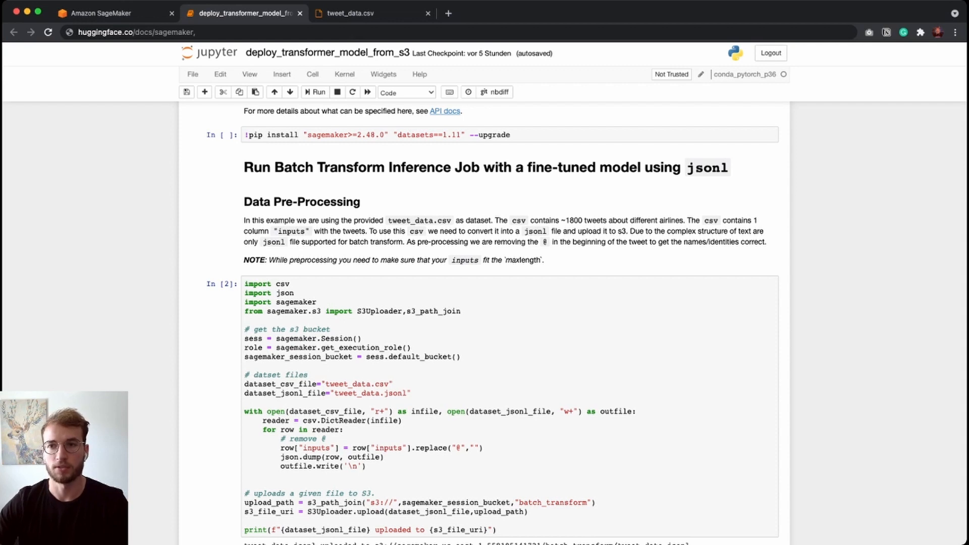
pyautogui.click(368, 13)
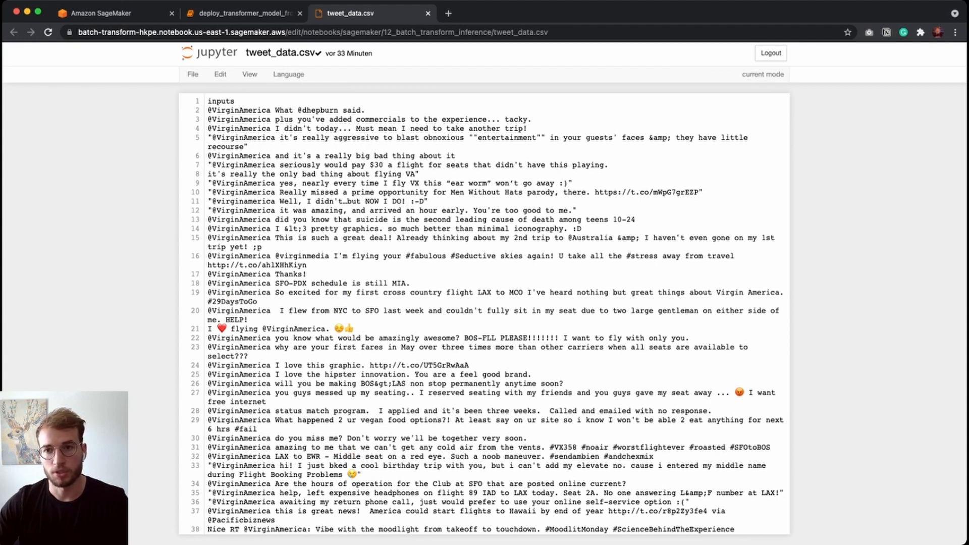
pyautogui.scroll(-3)
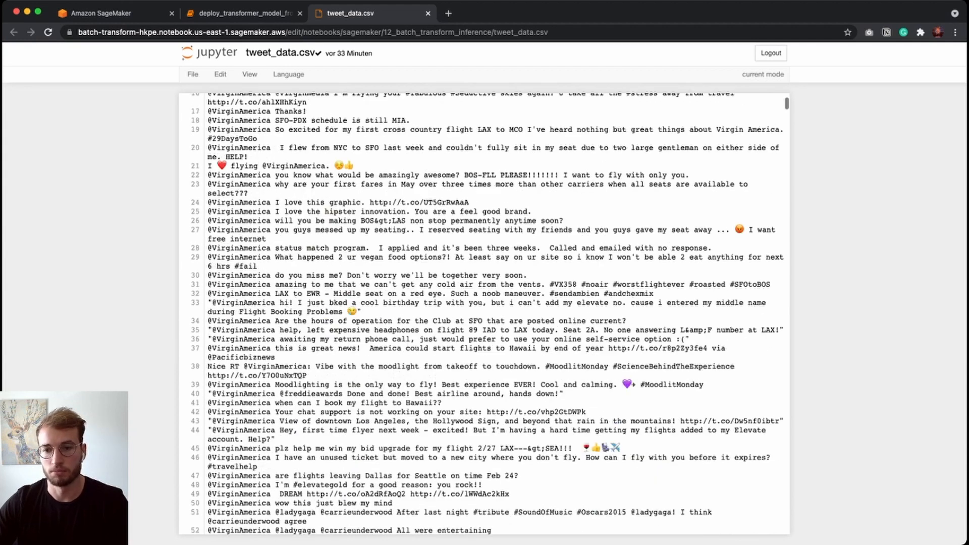
pyautogui.click(243, 13)
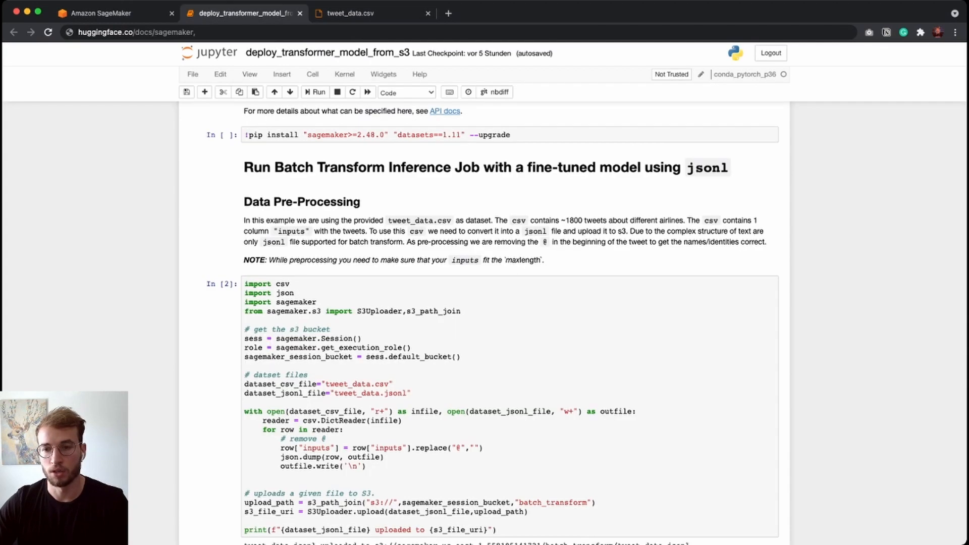
# Step: Run the Create Inference Transformer cell so the Hugging Face model files start downloading
pyautogui.scroll(-3)
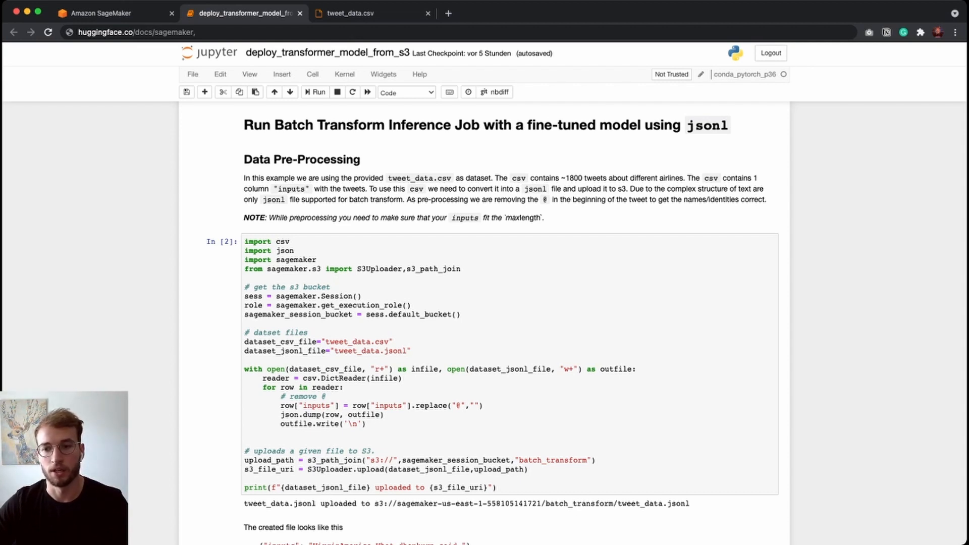
pyautogui.scroll(-3)
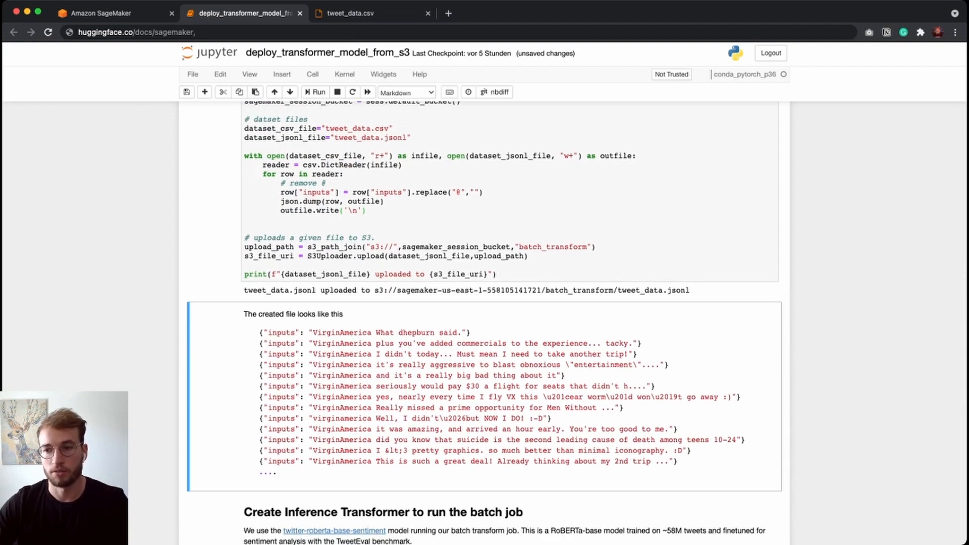
pyautogui.scroll(-3)
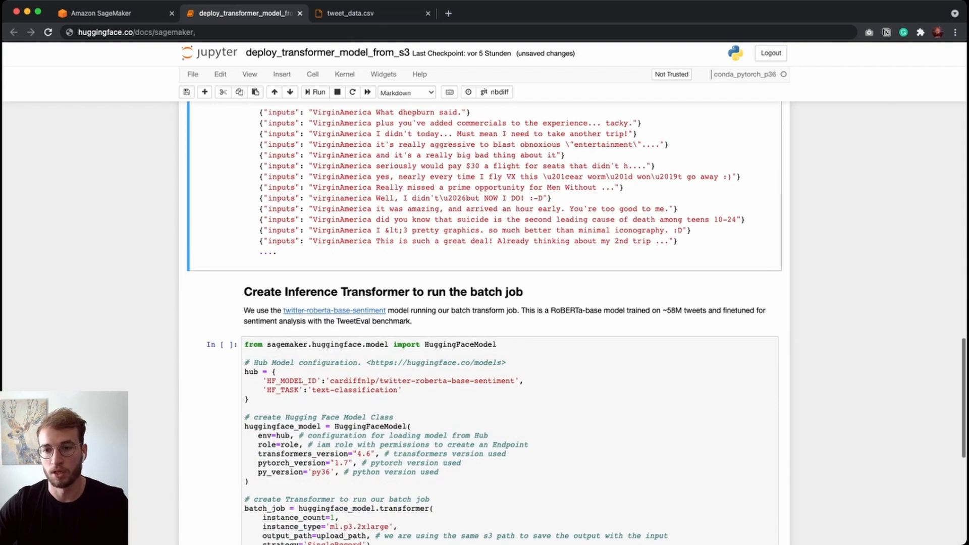
pyautogui.scroll(-3)
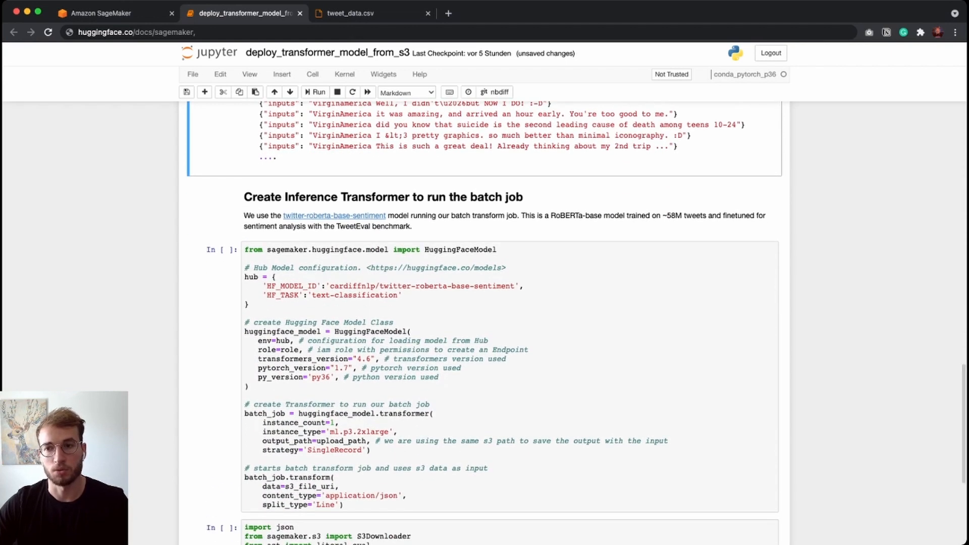
pyautogui.scroll(-3)
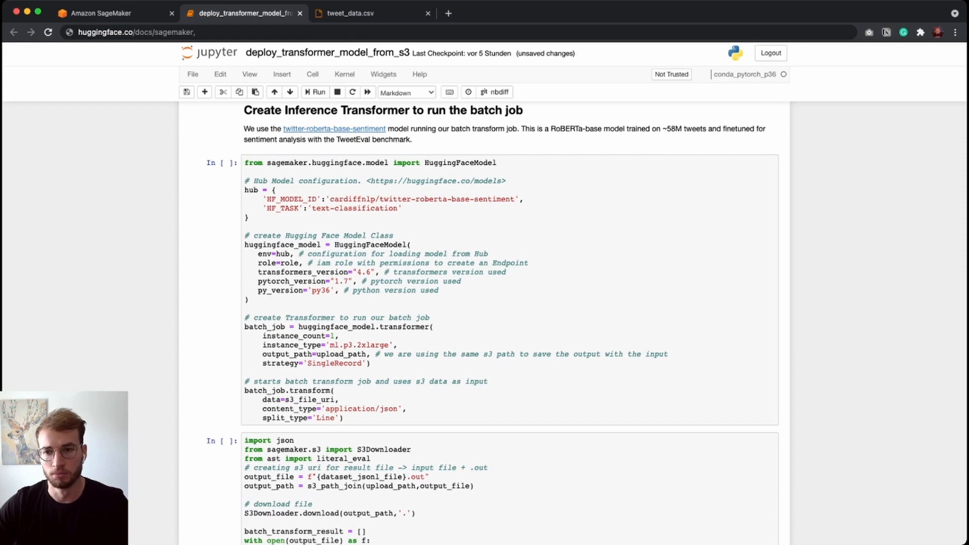
pyautogui.scroll(-3)
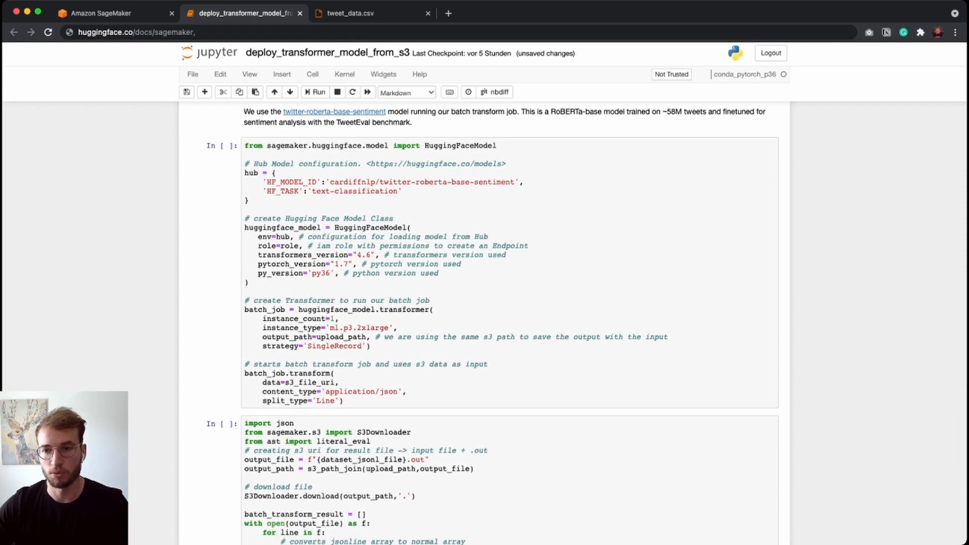
pyautogui.scroll(-3)
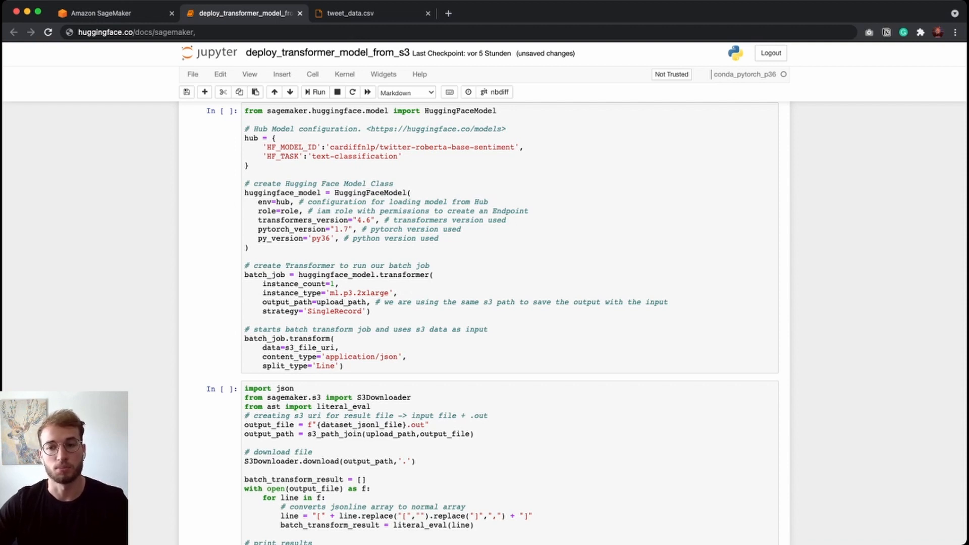
pyautogui.scroll(-3)
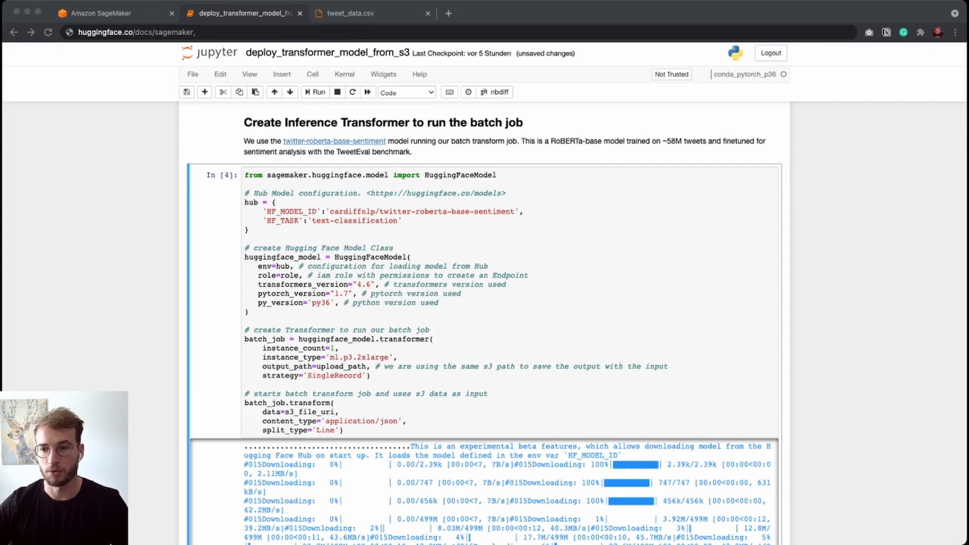
# Step: Follow the transform logs to completion and run the results-download cell
pyautogui.scroll(-3)
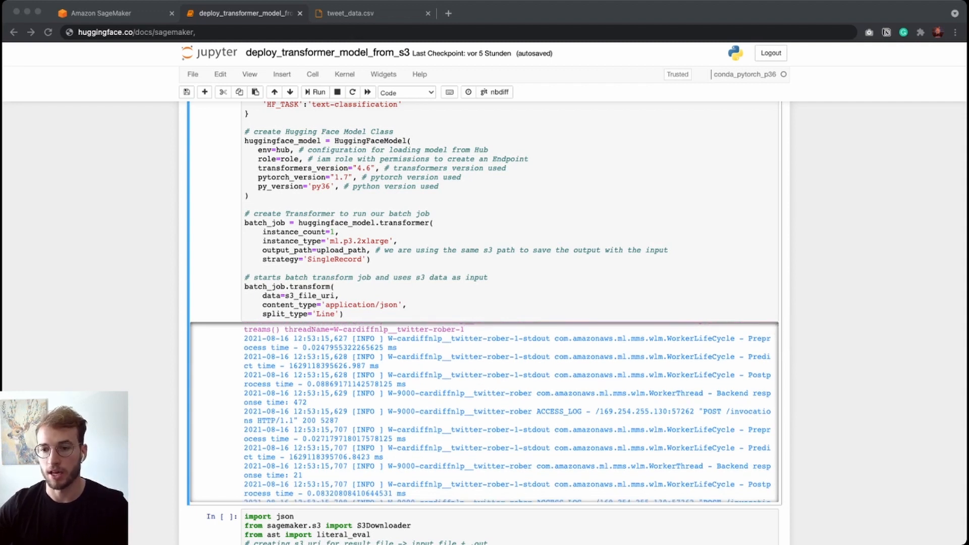
pyautogui.scroll(-3)
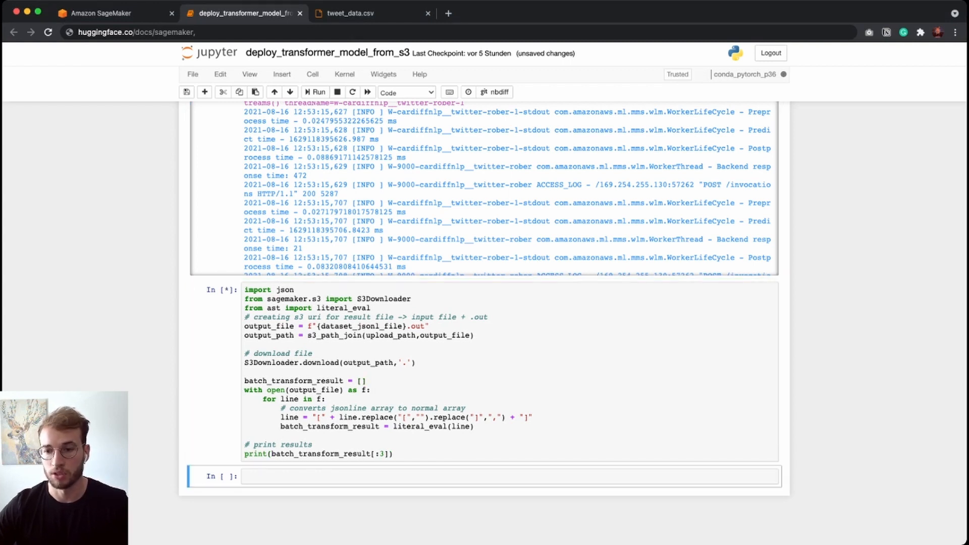
# Step: View the printed predictions: LABEL_1, LABEL_0 and LABEL_1 with their scores
pyautogui.click(314, 91)
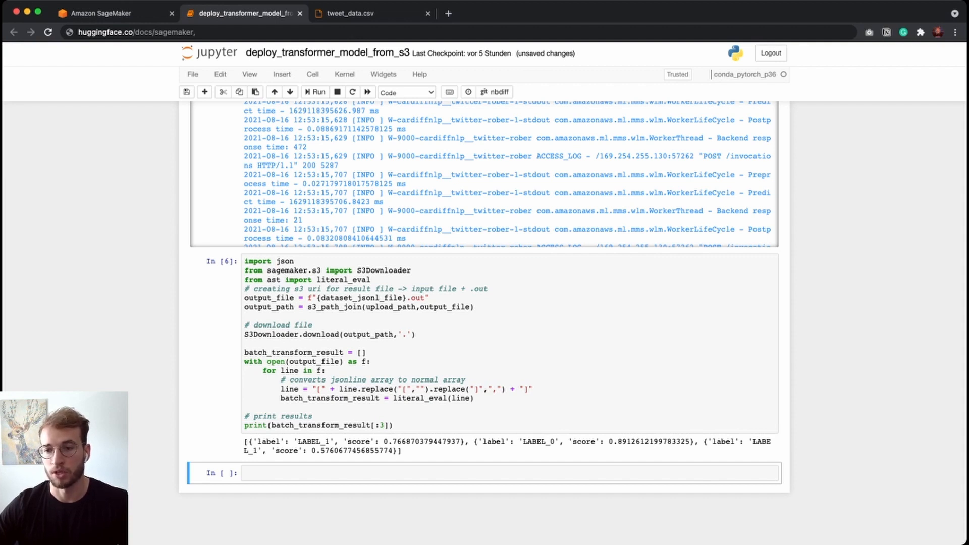
pyautogui.scroll(-3)
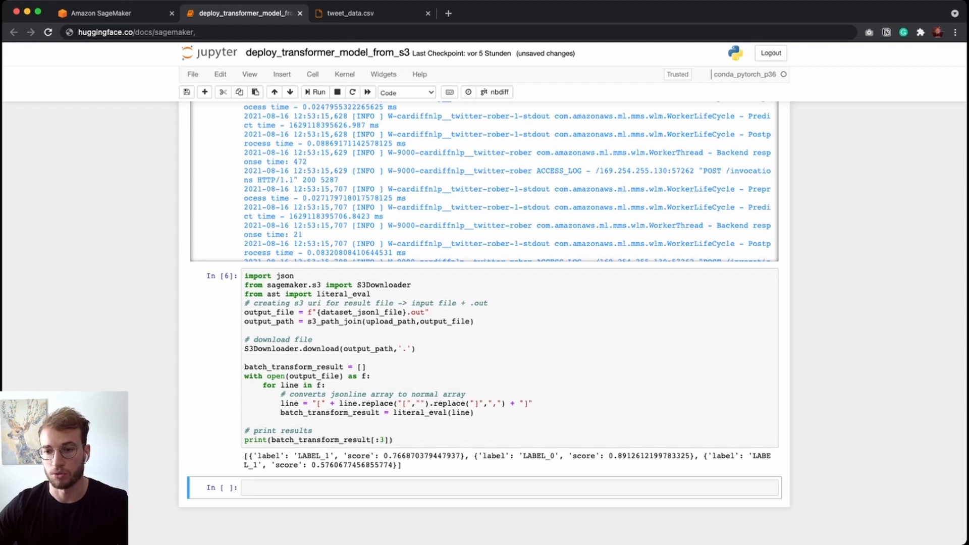